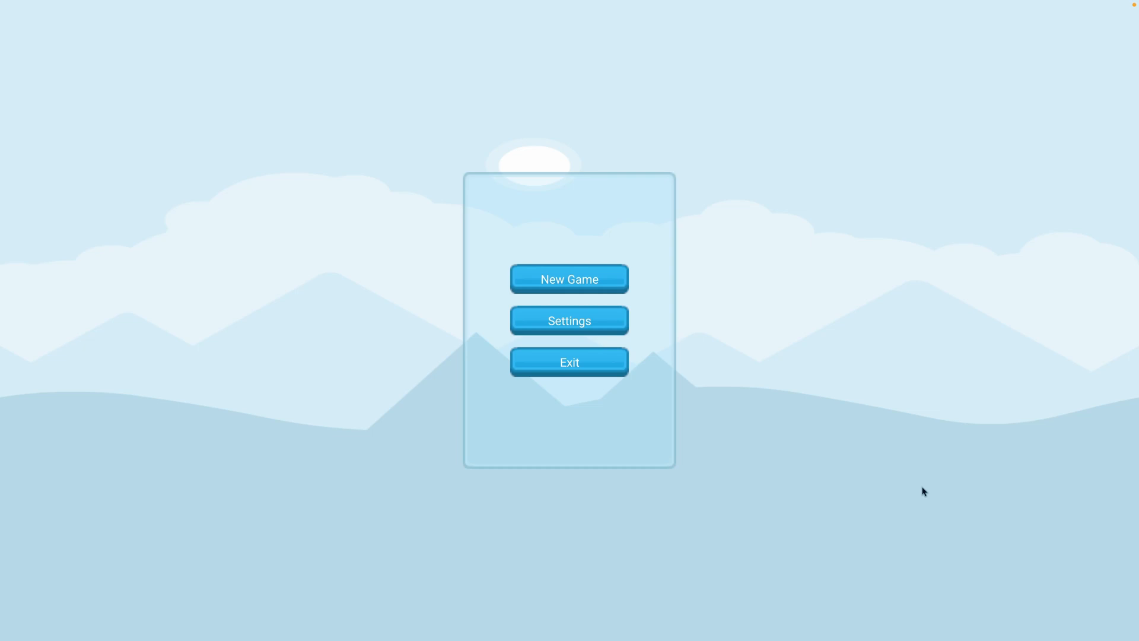
{"action": "mouse_move", "coordinate": [852, 482]}
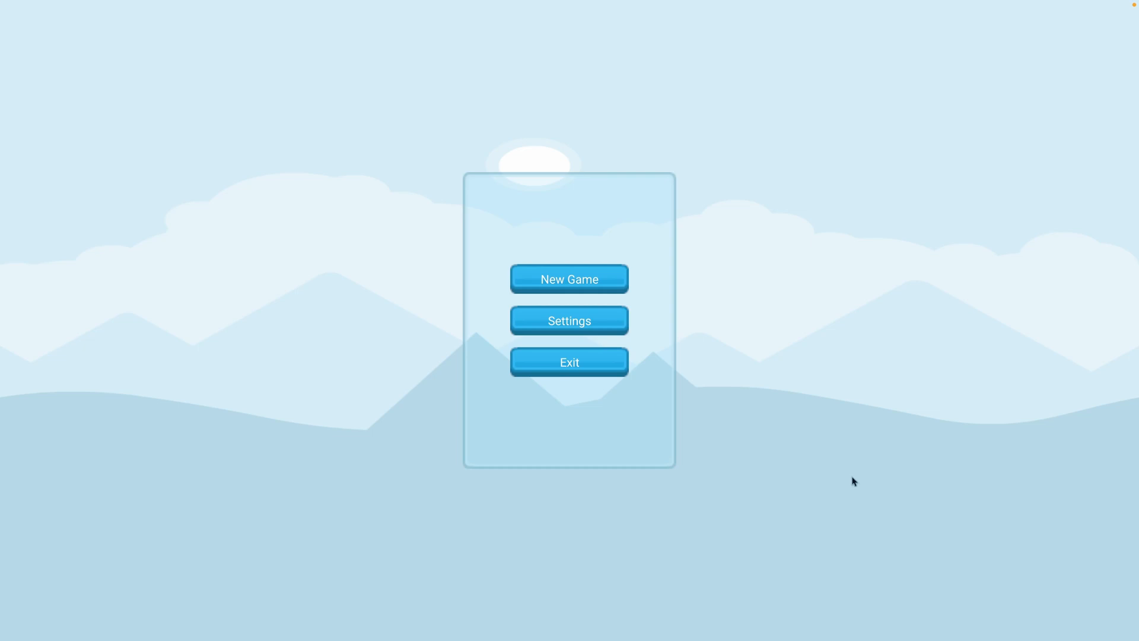
{"action": "mouse_move", "coordinate": [861, 427]}
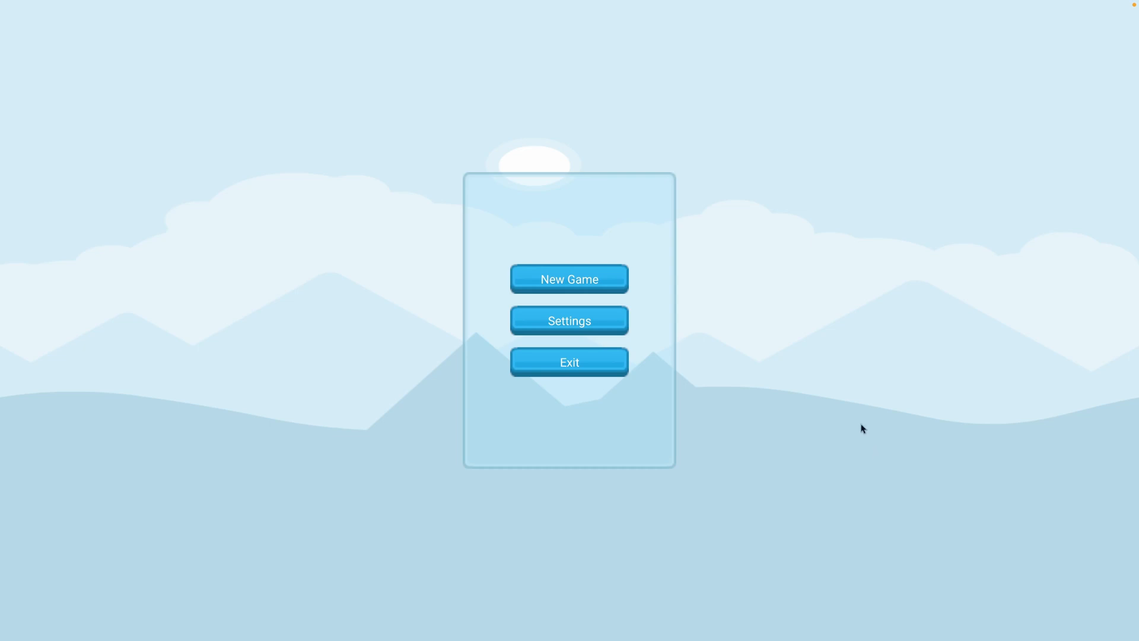
Start a new Block Breaker round from the main menu and begin breaking bricks.
{"action": "left_click", "coordinate": [570, 277]}
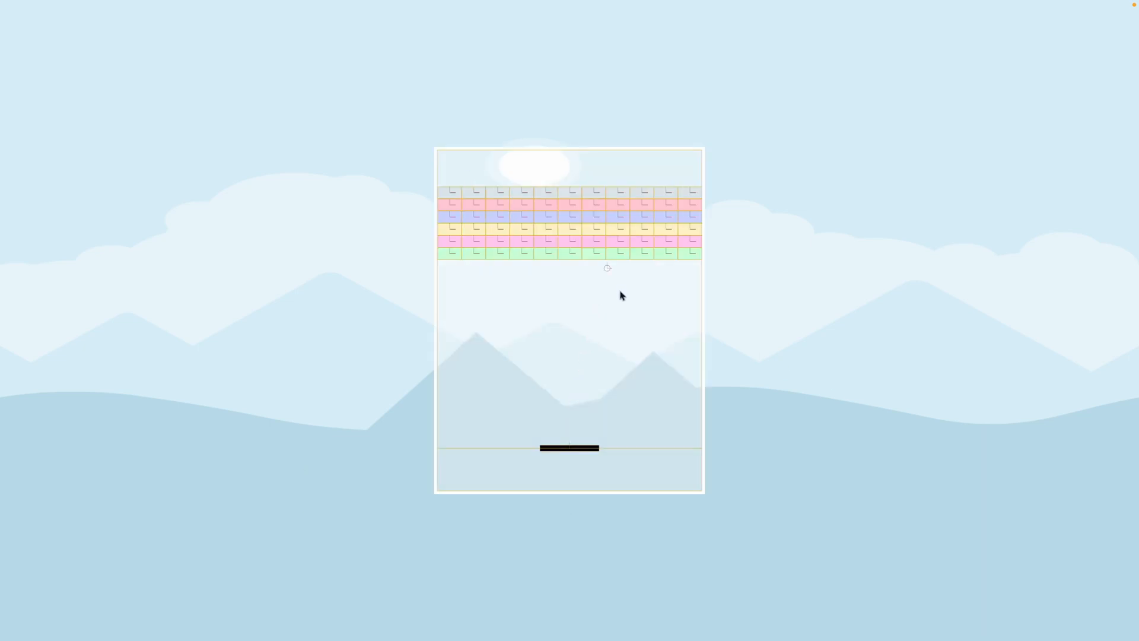
{"action": "mouse_move", "coordinate": [651, 395]}
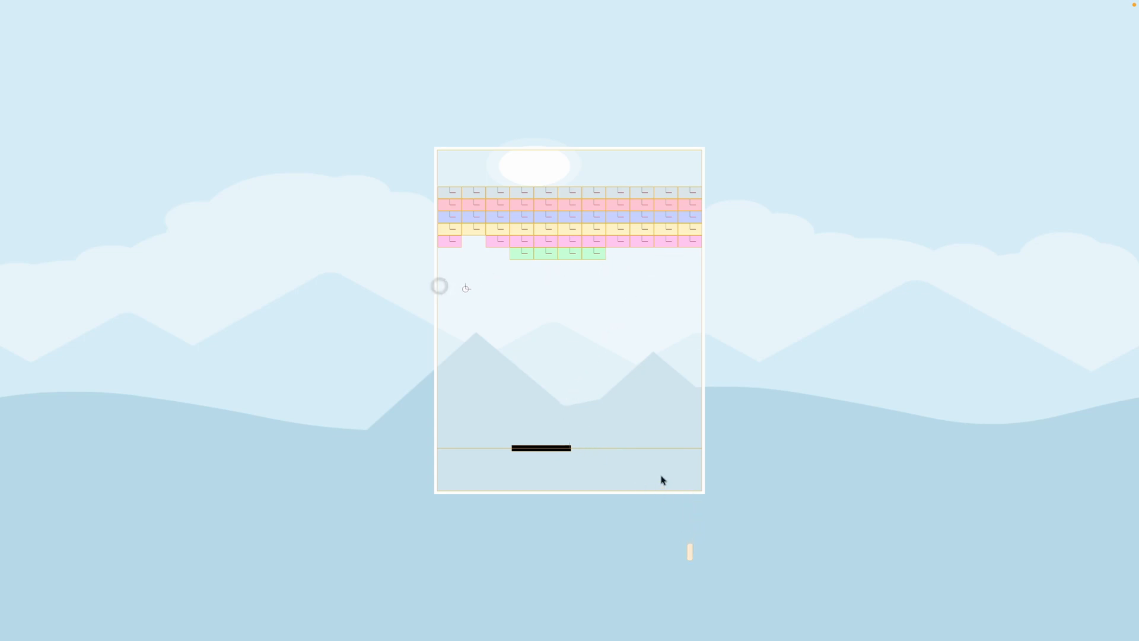
{"action": "mouse_move", "coordinate": [650, 349]}
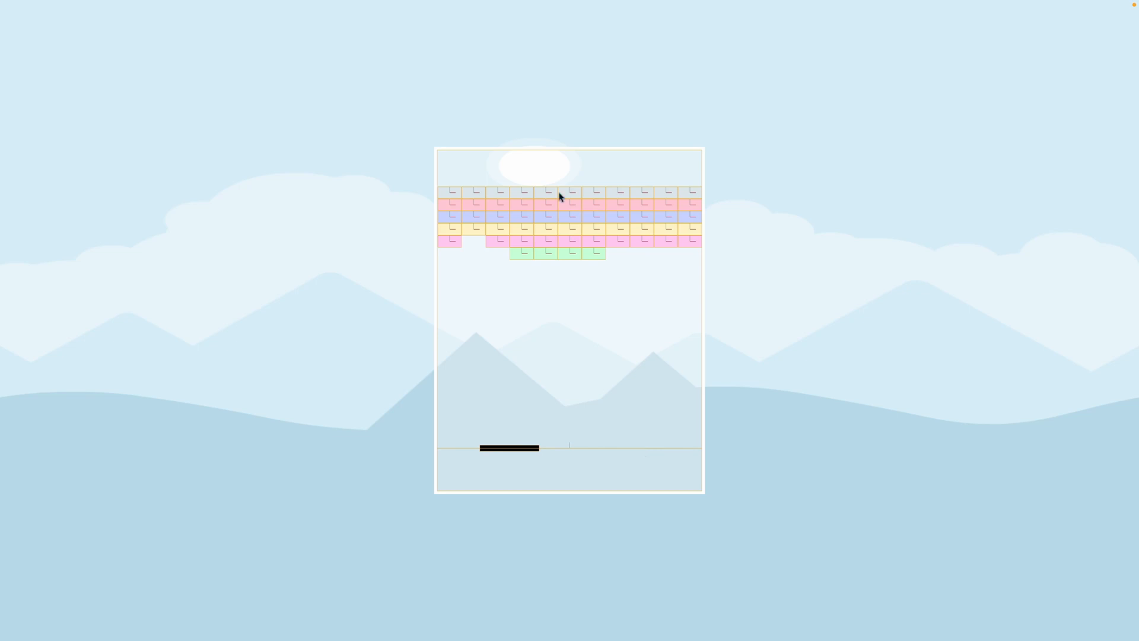
{"action": "mouse_move", "coordinate": [514, 299]}
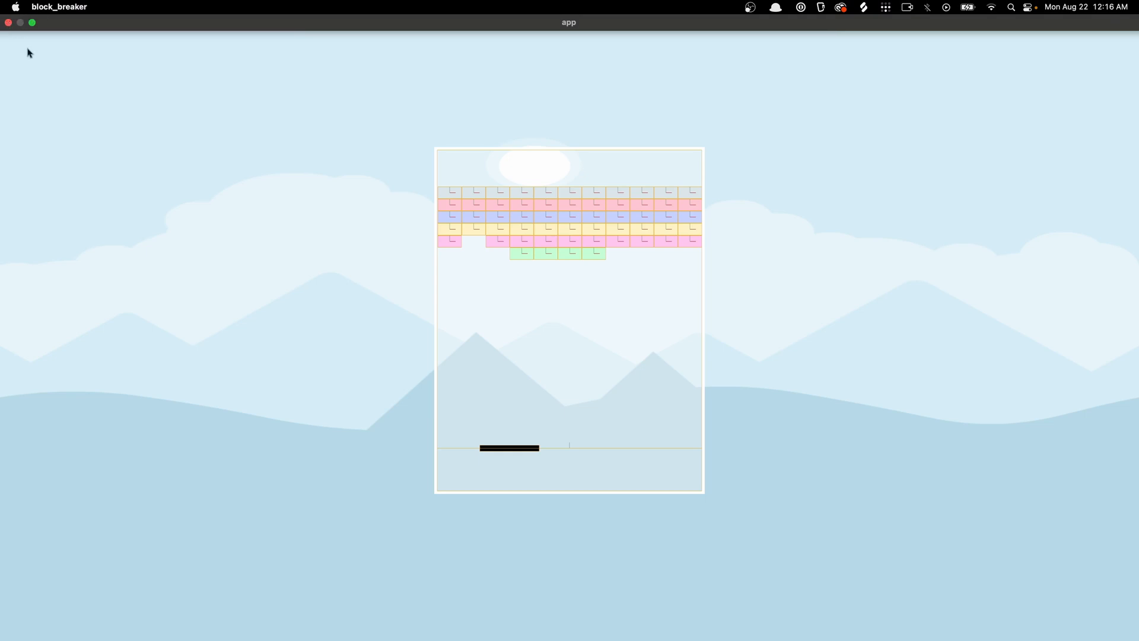
{"action": "mouse_move", "coordinate": [7, 22]}
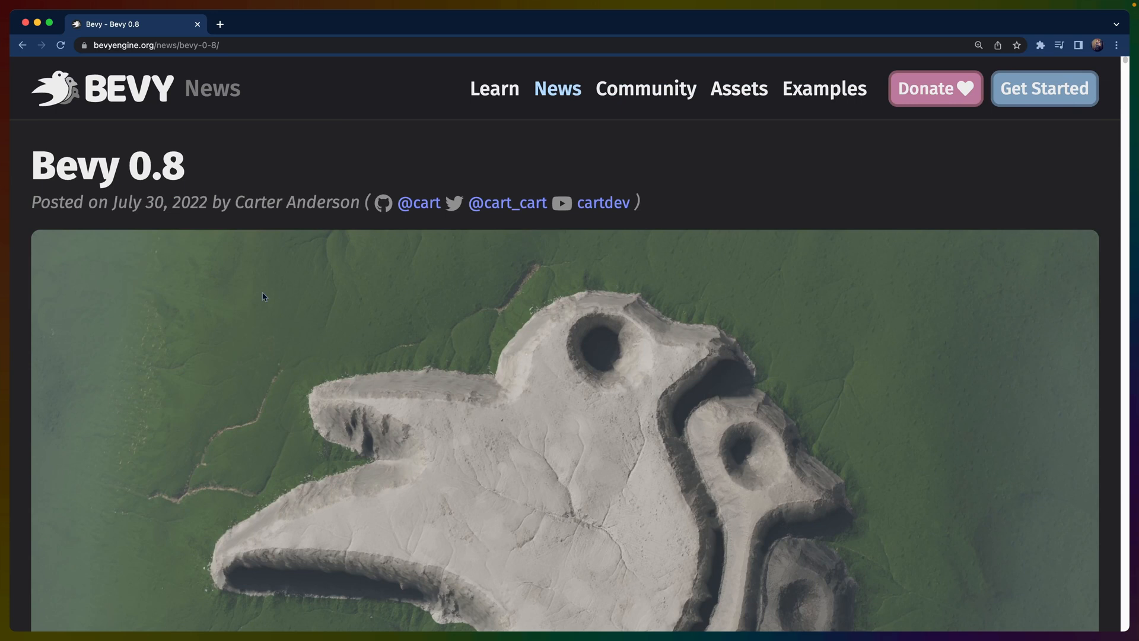
{"action": "mouse_move", "coordinate": [282, 301]}
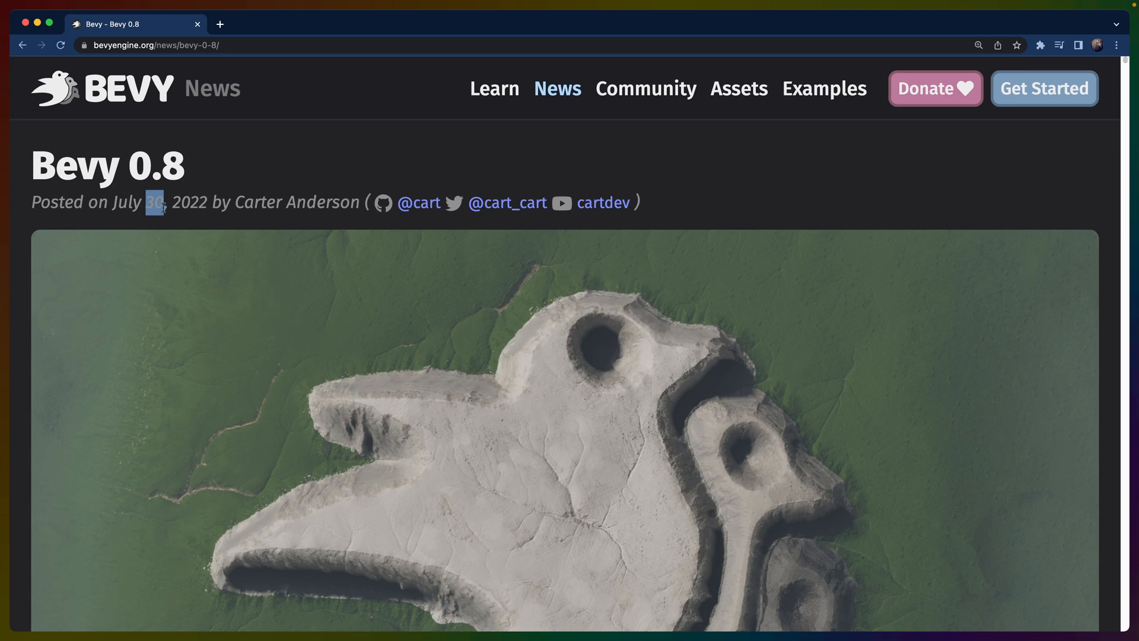
{"action": "mouse_move", "coordinate": [300, 268]}
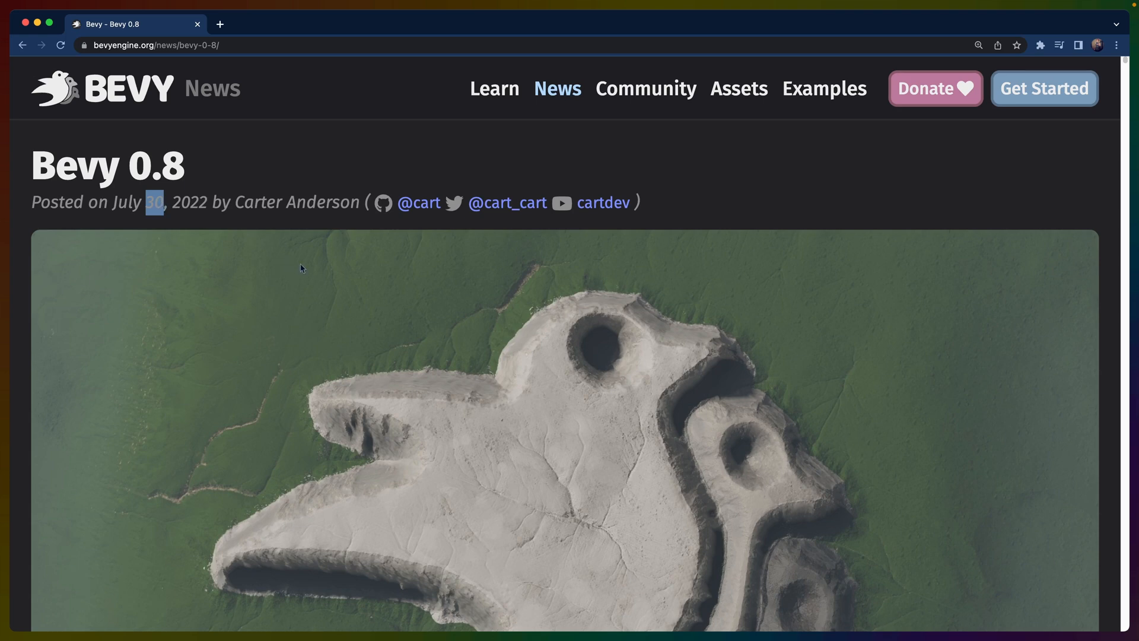
Scroll the Bevy 0.8 post to New Material System and start an in-page search.
{"action": "scroll", "scroll_direction": "down", "scroll_amount": 3}
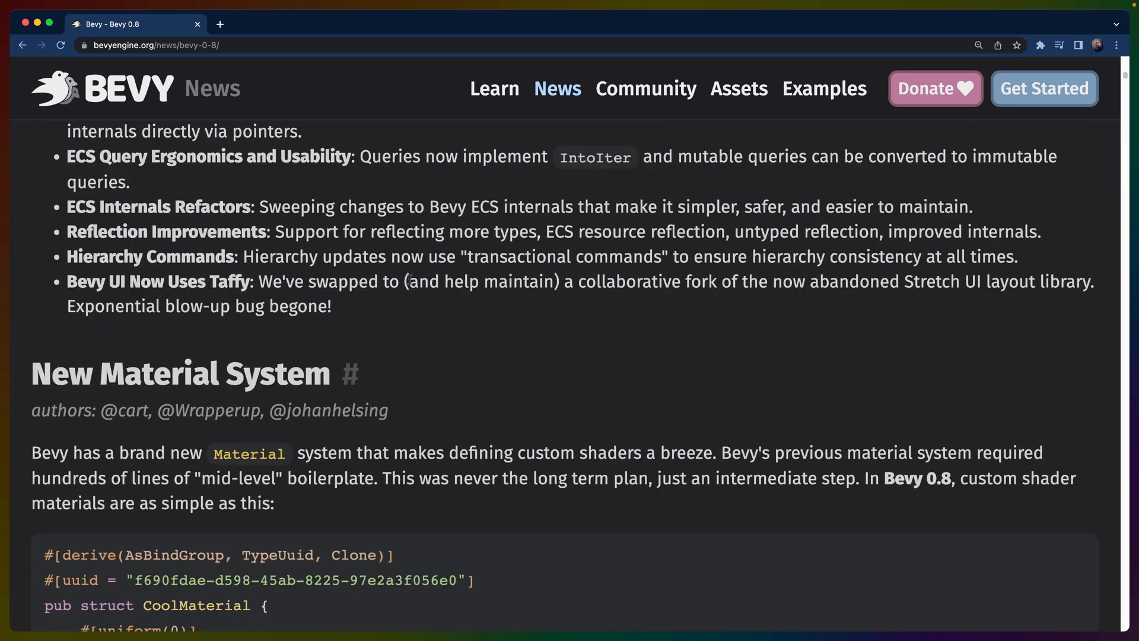
{"action": "mouse_move", "coordinate": [264, 349]}
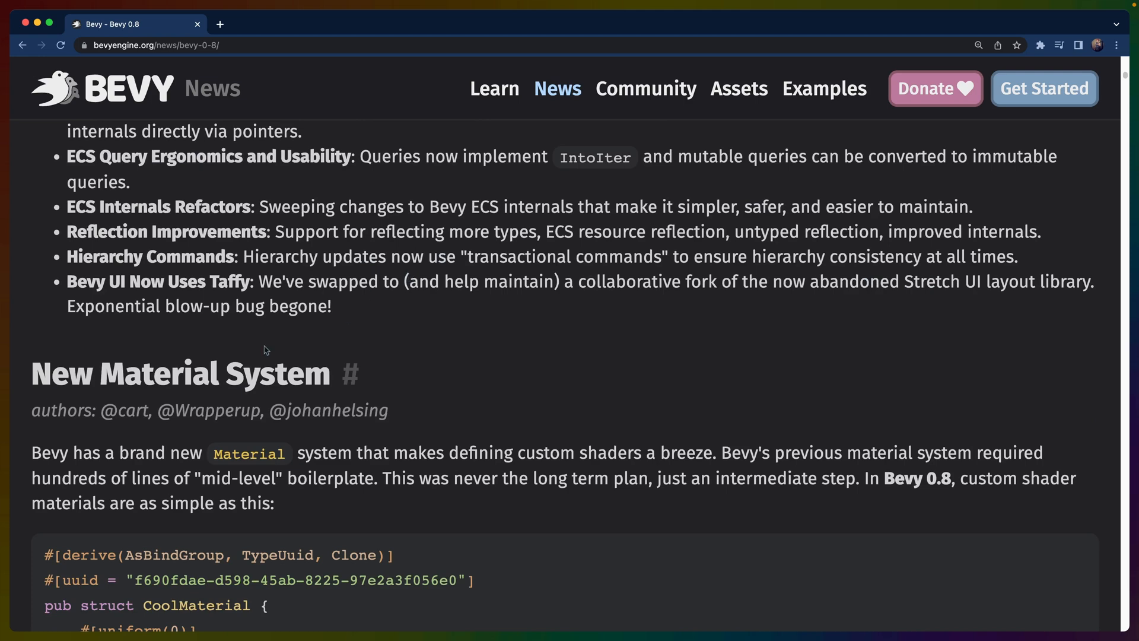
{"action": "key", "text": "Cmd+f"}
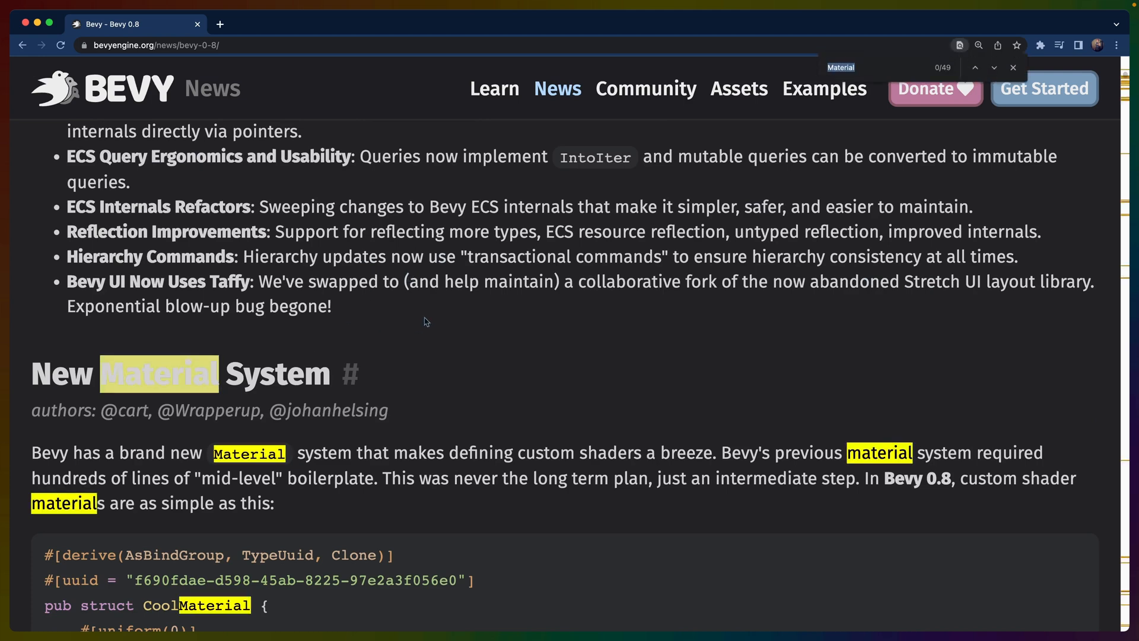
Search for 'camera' to reach Camera-Driven Rendering, then close the find bar to read it.
{"action": "type", "text": "camera"}
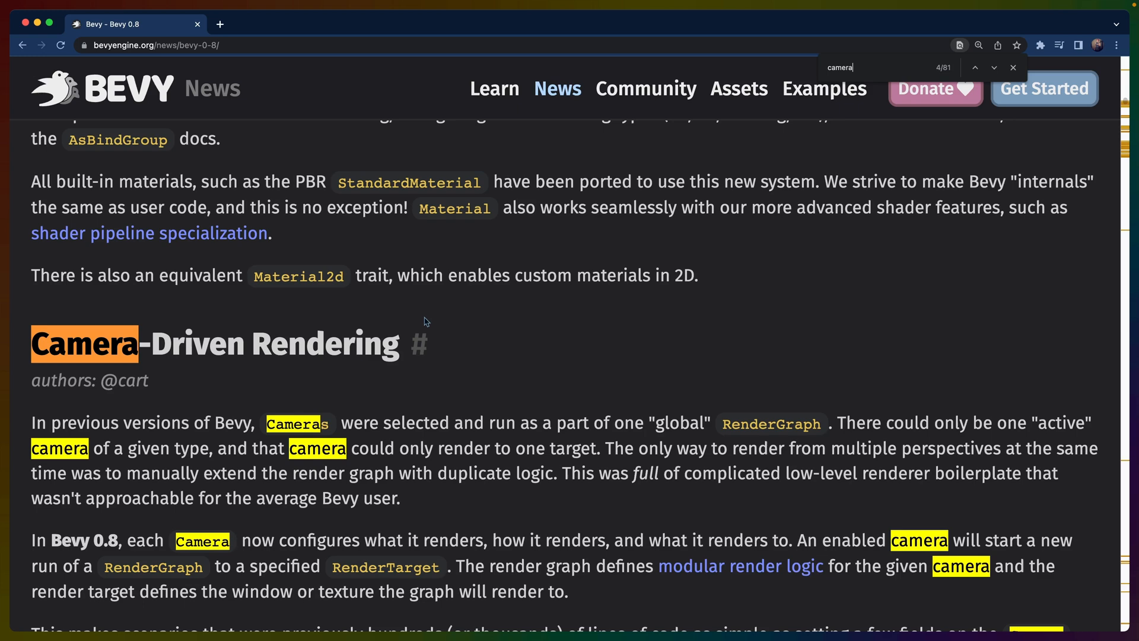
{"action": "left_click", "coordinate": [1013, 66]}
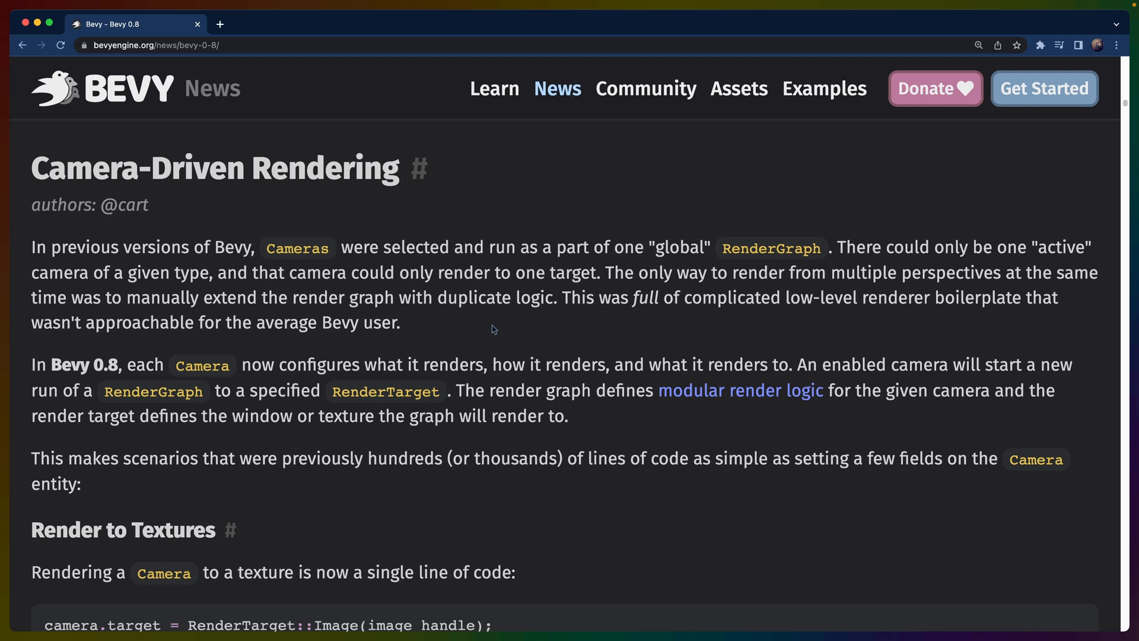
{"action": "mouse_move", "coordinate": [280, 222]}
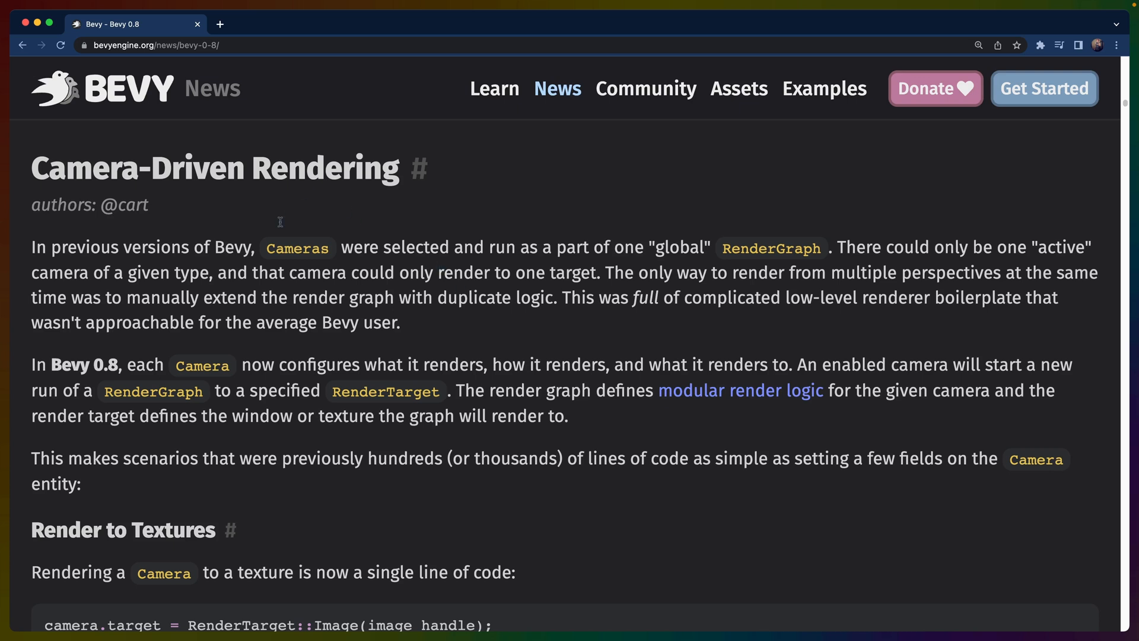
{"action": "mouse_move", "coordinate": [439, 292]}
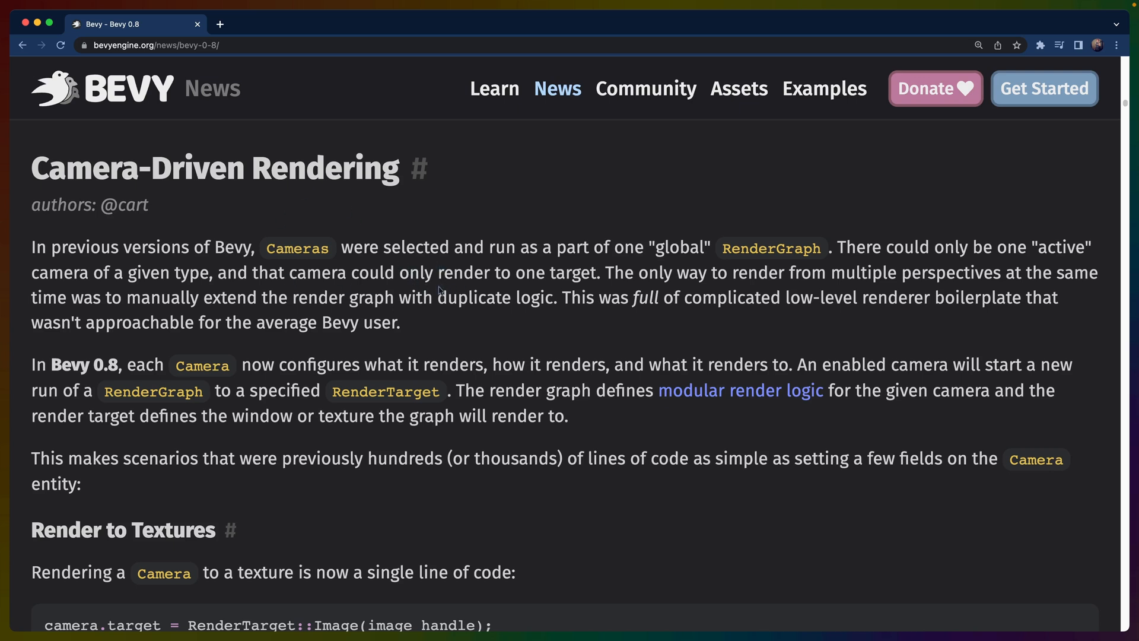
{"action": "mouse_move", "coordinate": [753, 254]}
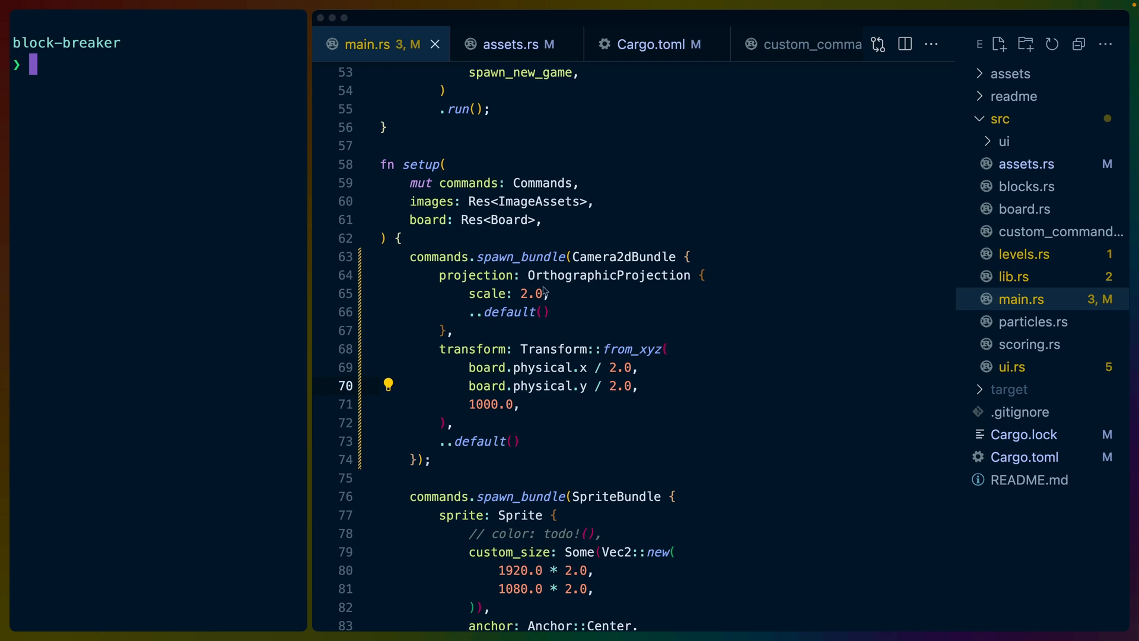
{"action": "mouse_move", "coordinate": [1028, 322]}
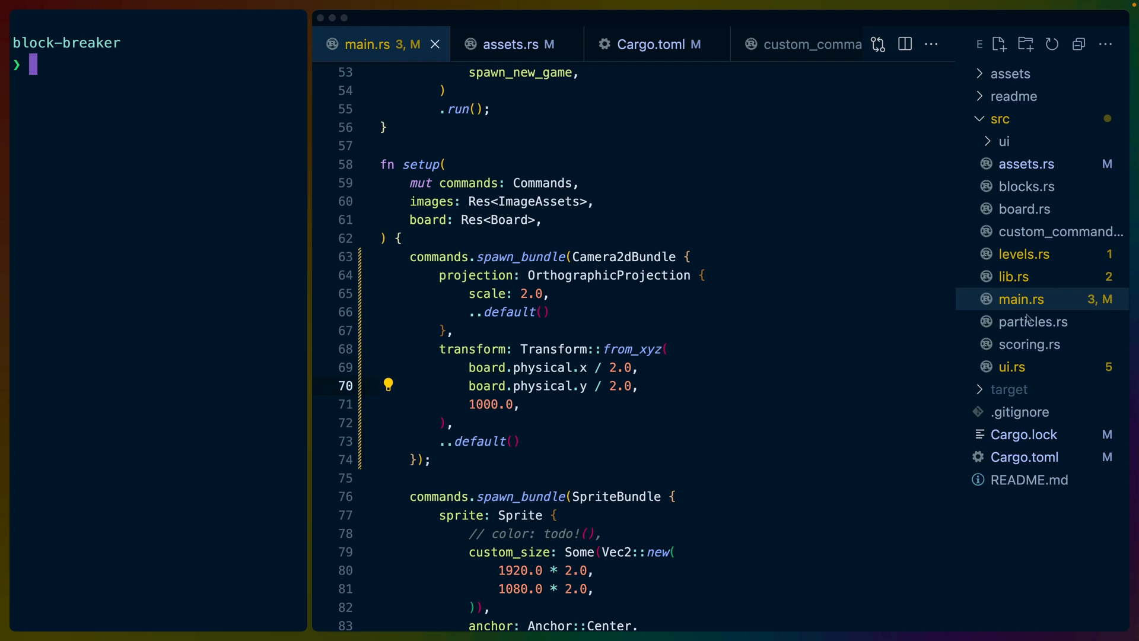
{"action": "mouse_move", "coordinate": [1026, 423]}
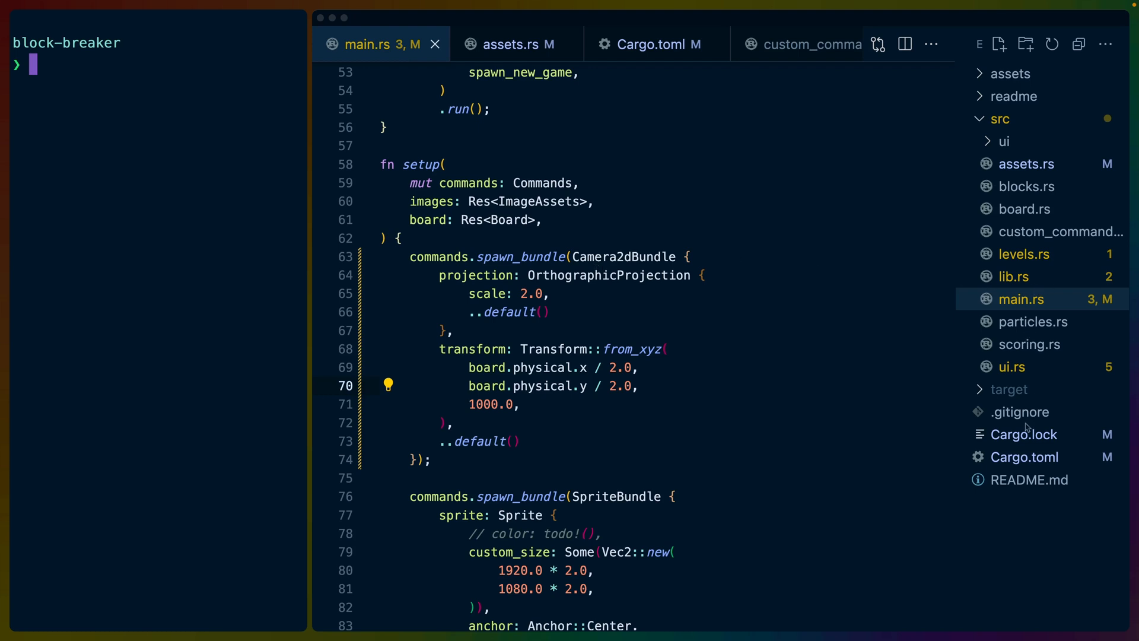
Show Cargo.toml listing bevy 0.8.0 and bevy_rapier2d 0.16.0 dependencies.
{"action": "left_click", "coordinate": [655, 44]}
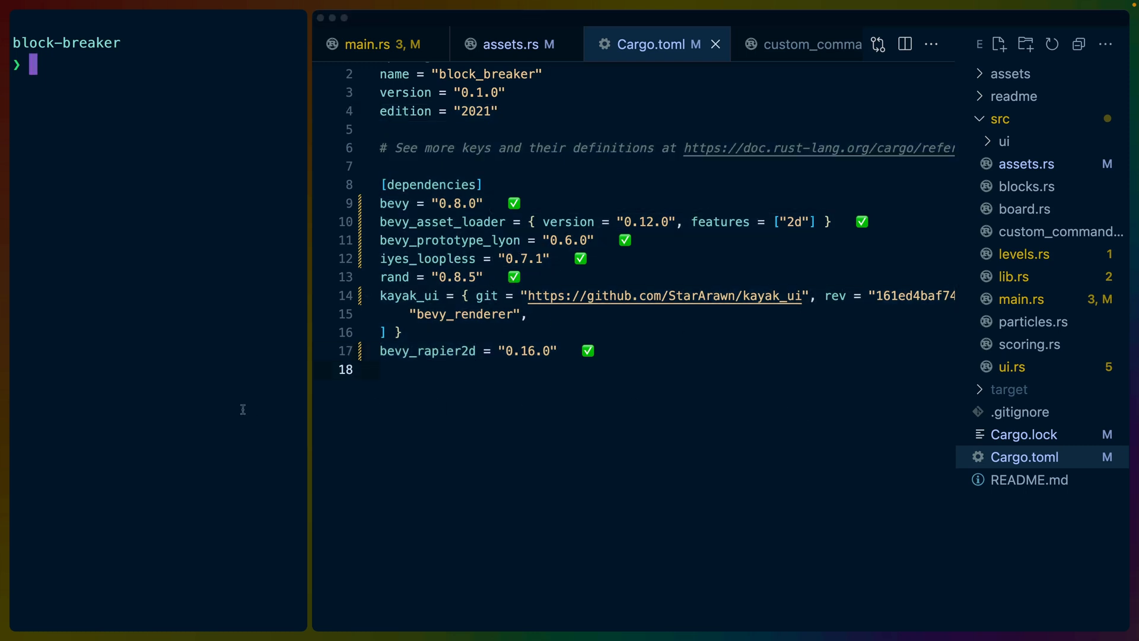
Count src lines with cloc (12 Rust files, 1496 lines) and review Cargo.toml down to the kayak_ui rev.
{"action": "type", "text": "cloc src/"}
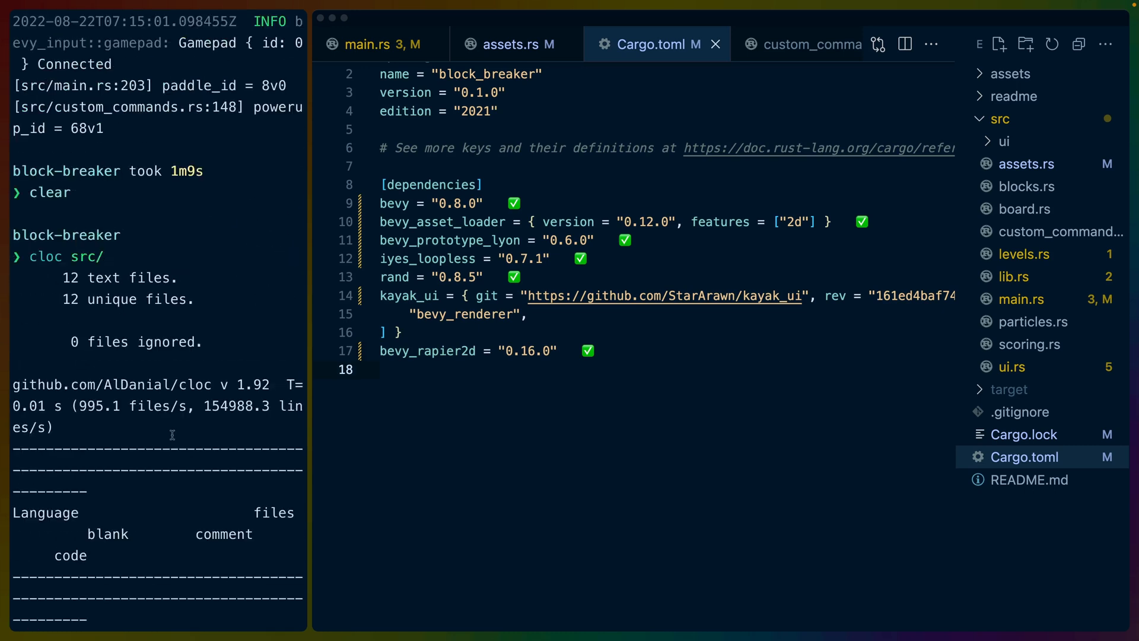
{"action": "scroll", "scroll_direction": "down", "scroll_amount": 3}
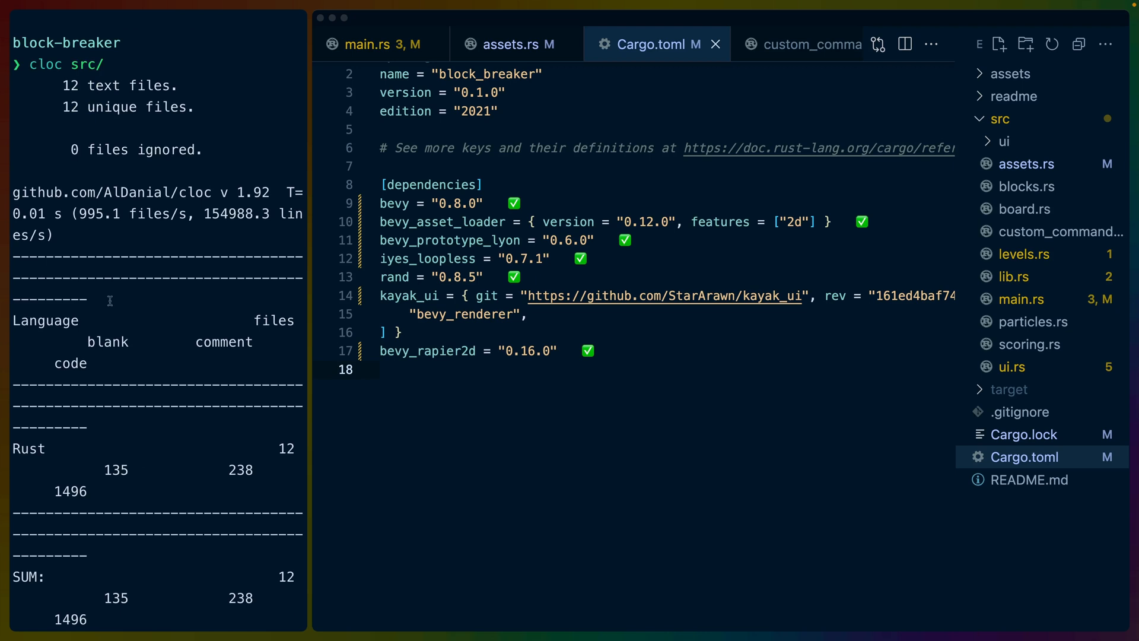
{"action": "double_click", "coordinate": [44, 321]}
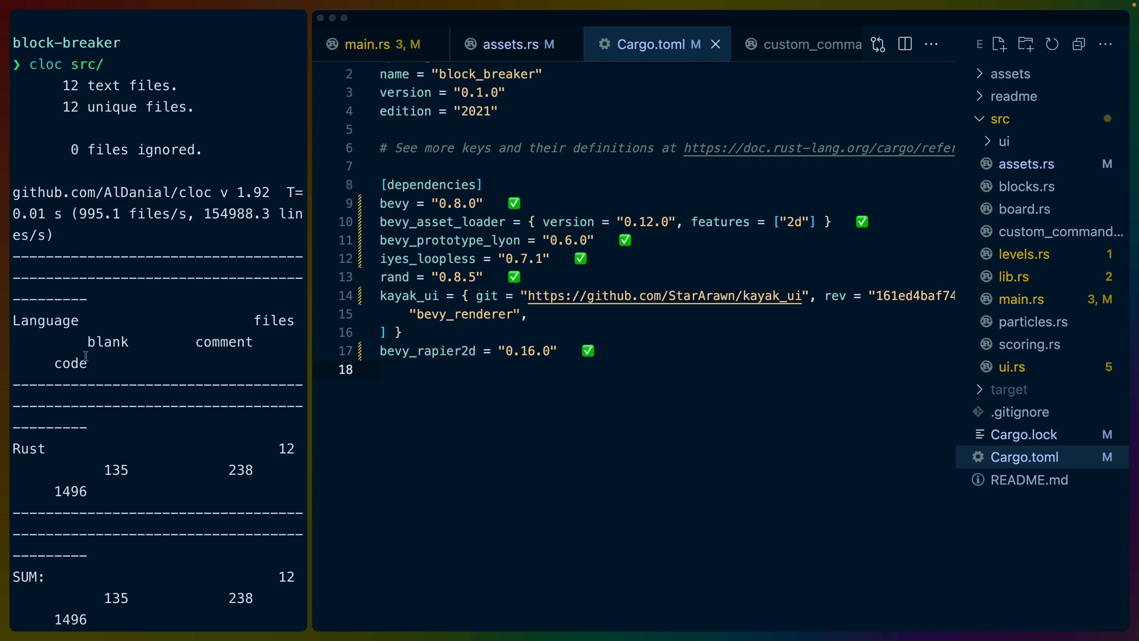
{"action": "double_click", "coordinate": [70, 363]}
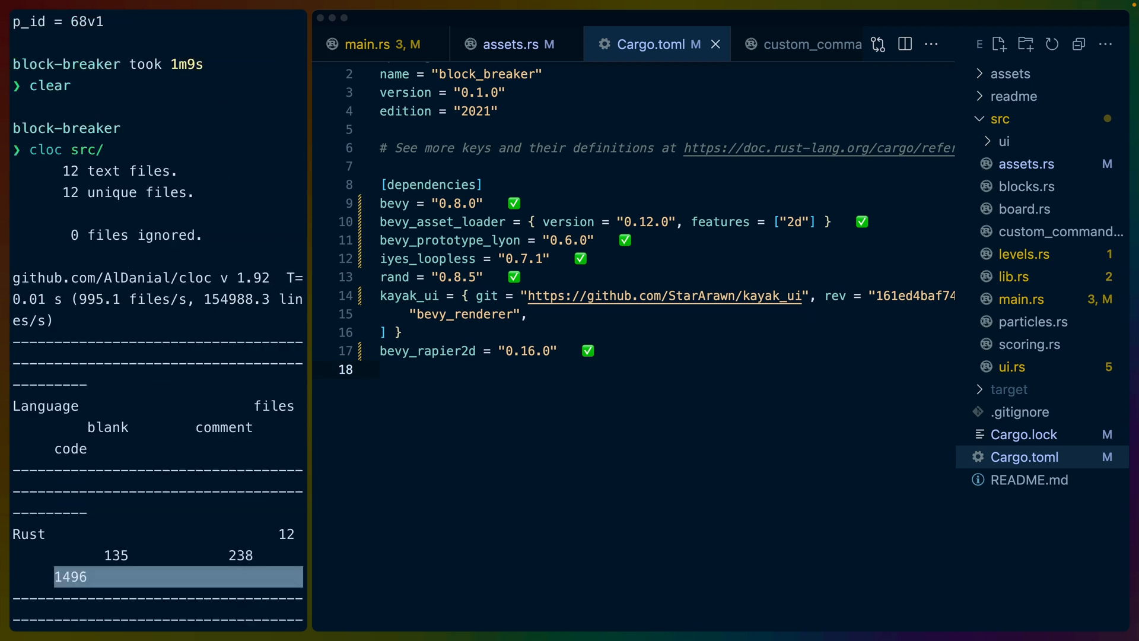
{"action": "scroll", "scroll_direction": "down", "scroll_amount": 3}
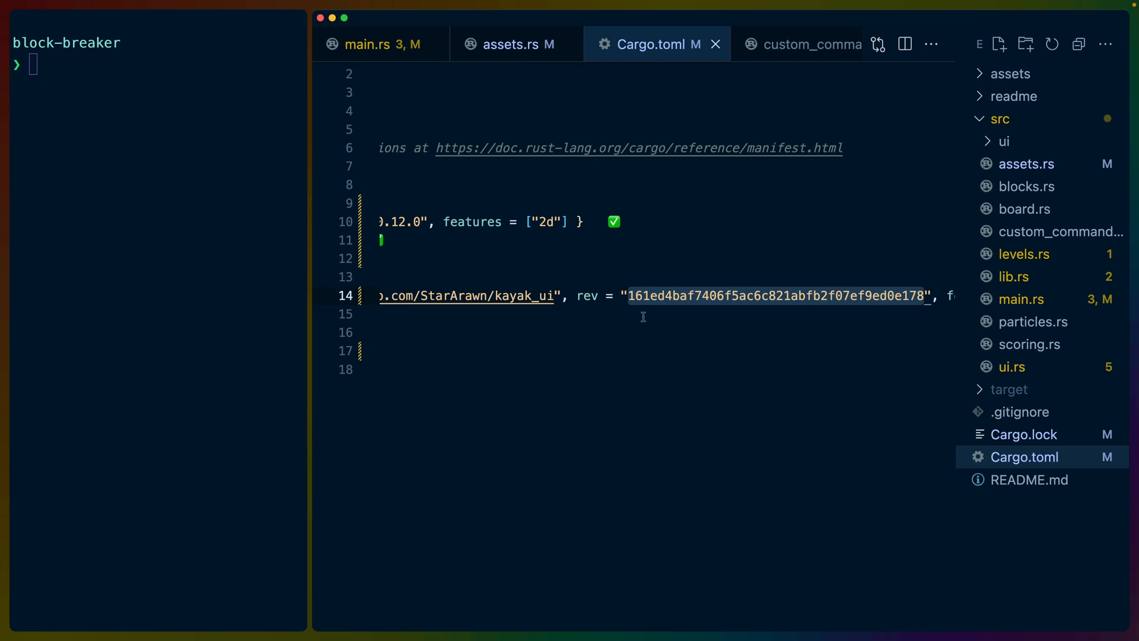
{"action": "scroll", "scroll_direction": "left", "scroll_amount": 3}
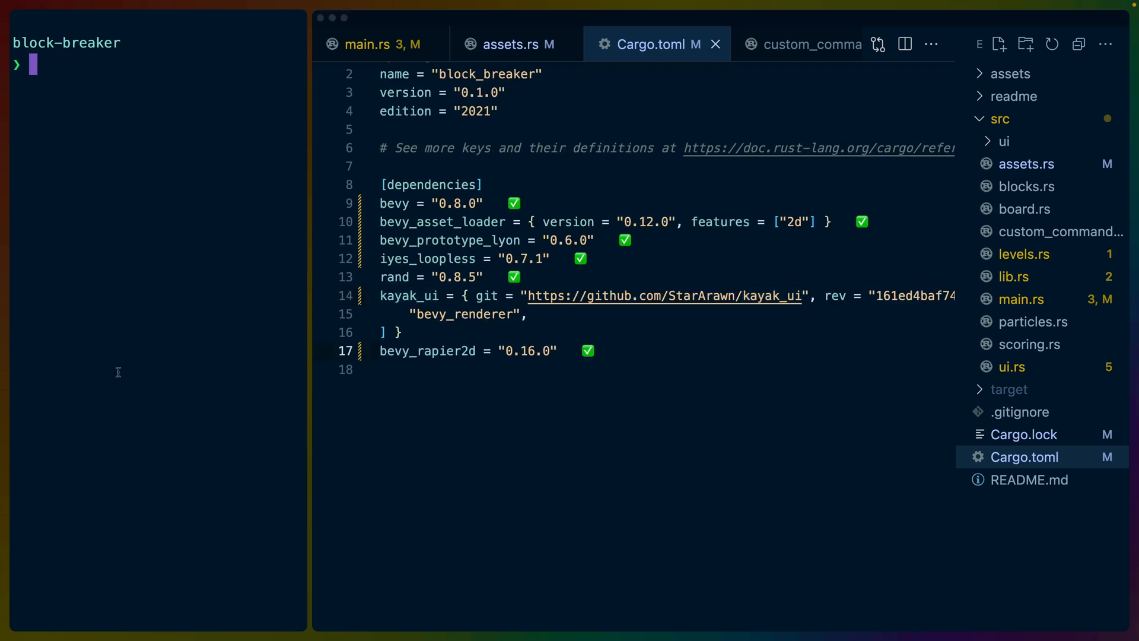
Diff Cargo.lock, list files, and show the git diff of src/ in the terminal.
{"action": "type", "text": "git diff Cargo.lock"}
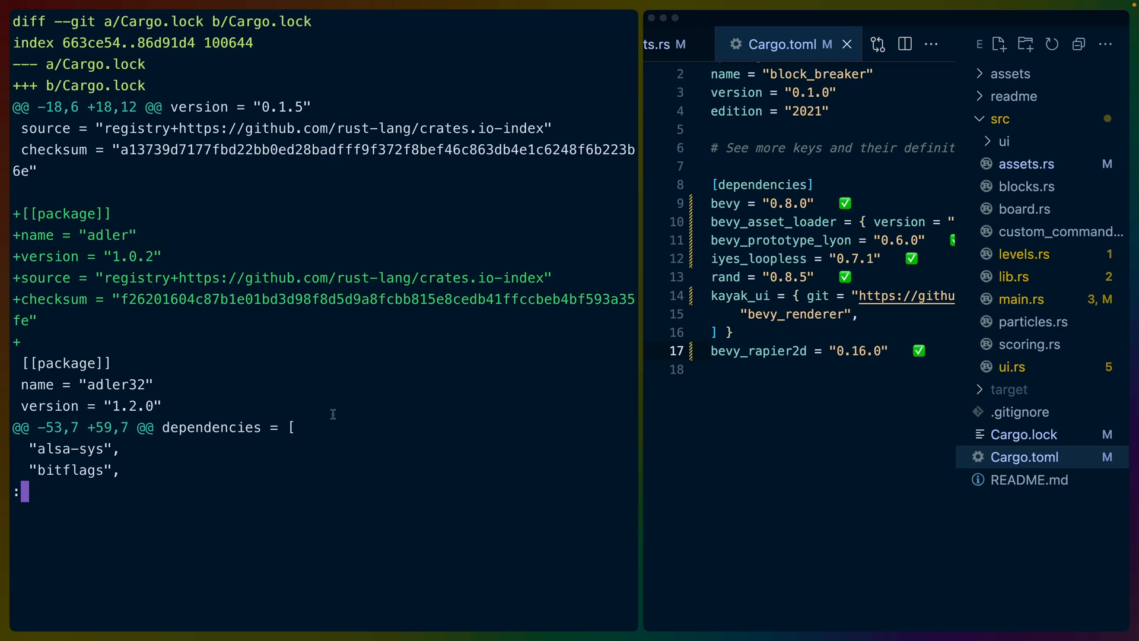
{"action": "scroll", "scroll_direction": "down", "scroll_amount": 3}
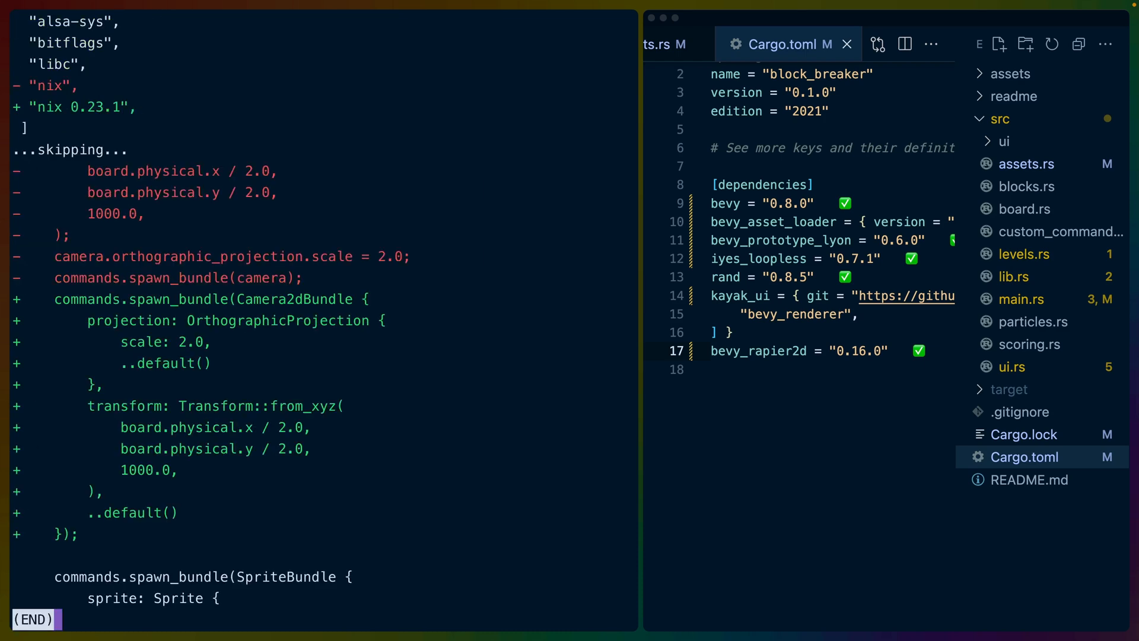
{"action": "type", "text": "ls"}
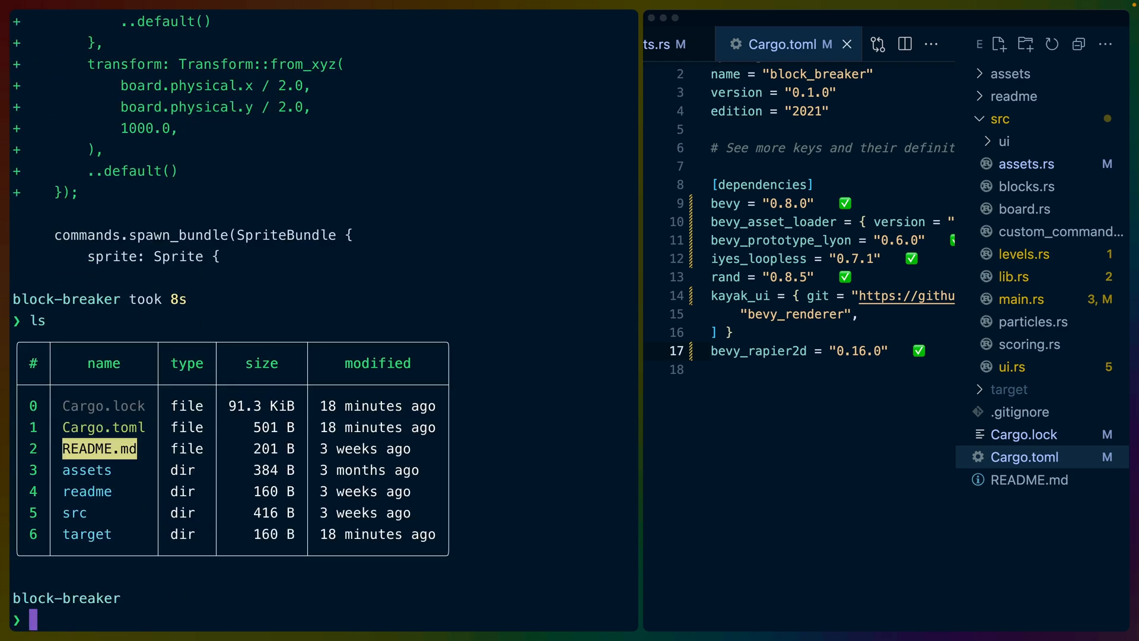
{"action": "type", "text": "gd src/"}
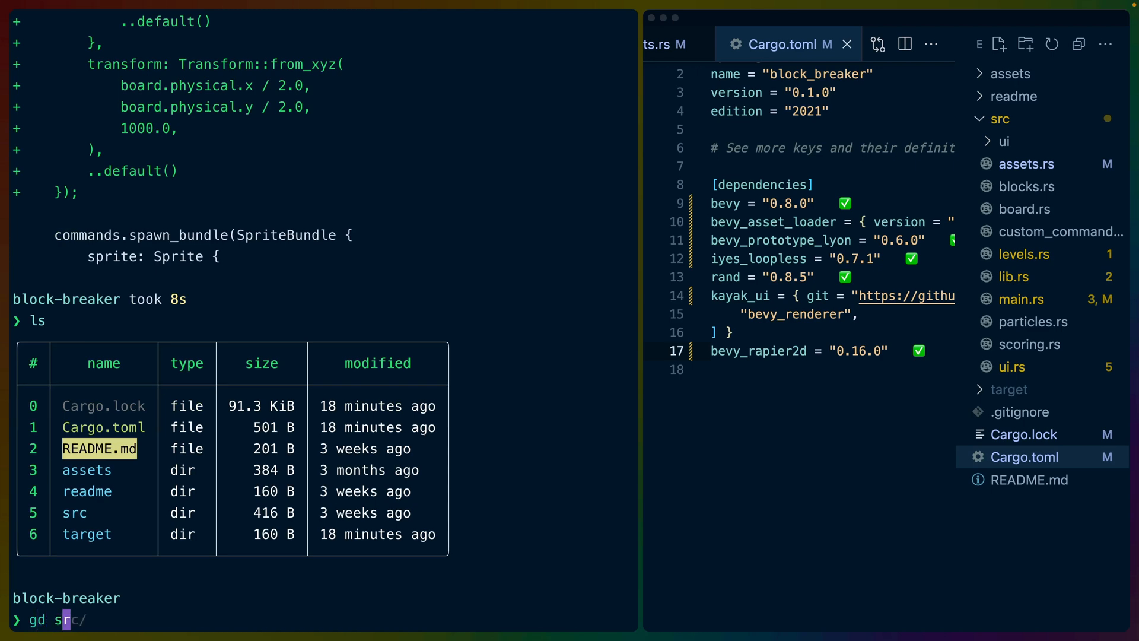
{"action": "key", "text": "Enter"}
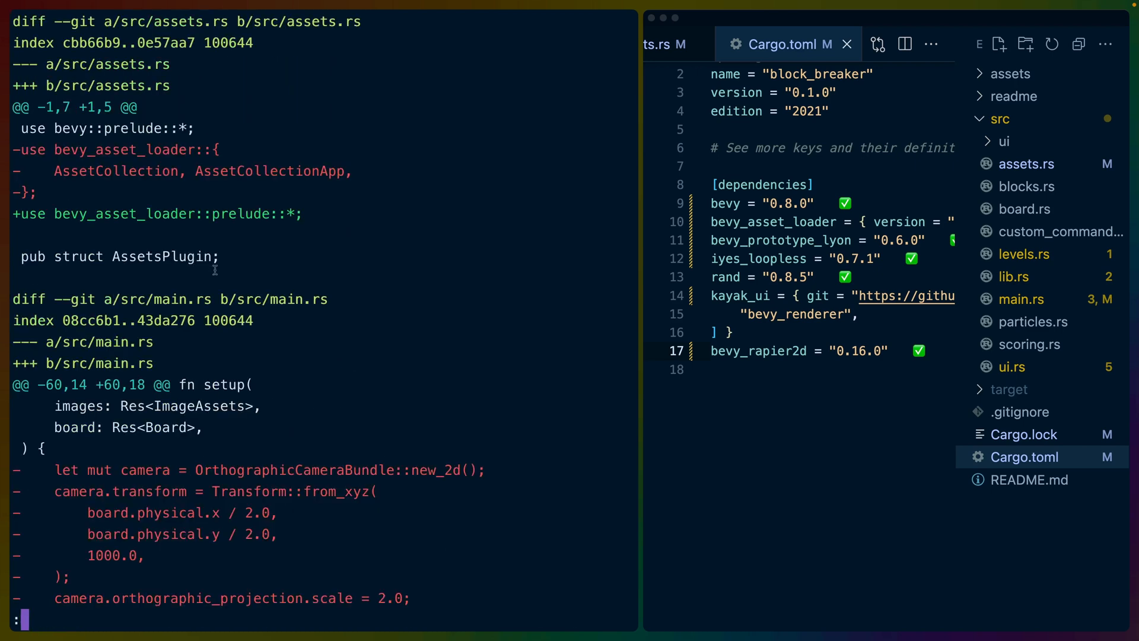
Pick out the bevy_asset_loader crate in the diff and view assets.rs with its new prelude import.
{"action": "double_click", "coordinate": [125, 214]}
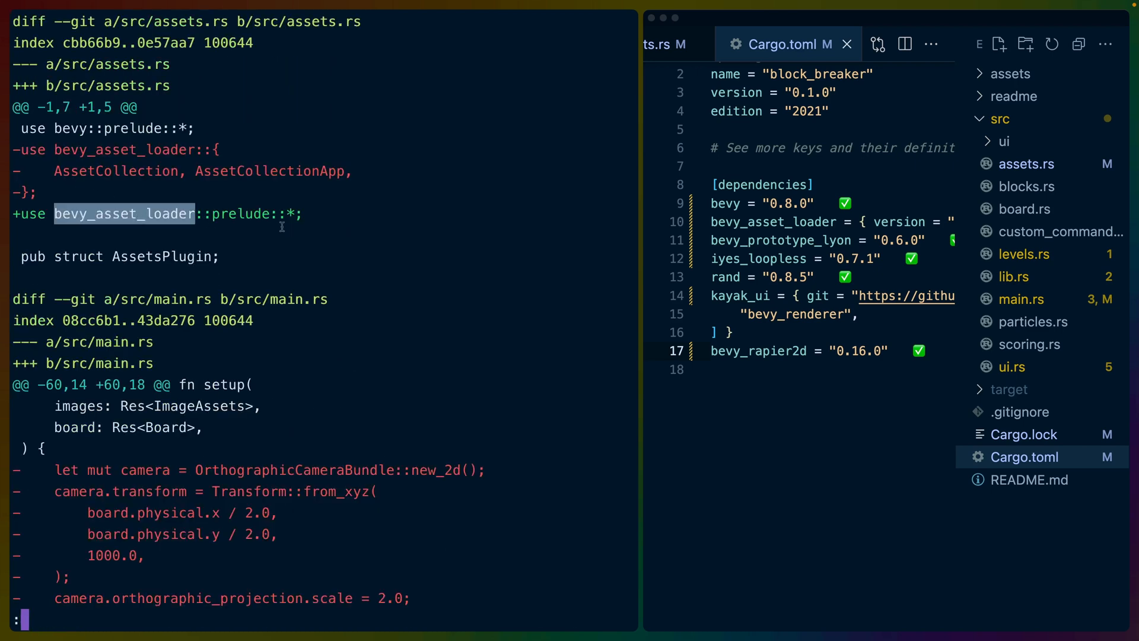
{"action": "mouse_move", "coordinate": [1021, 160]}
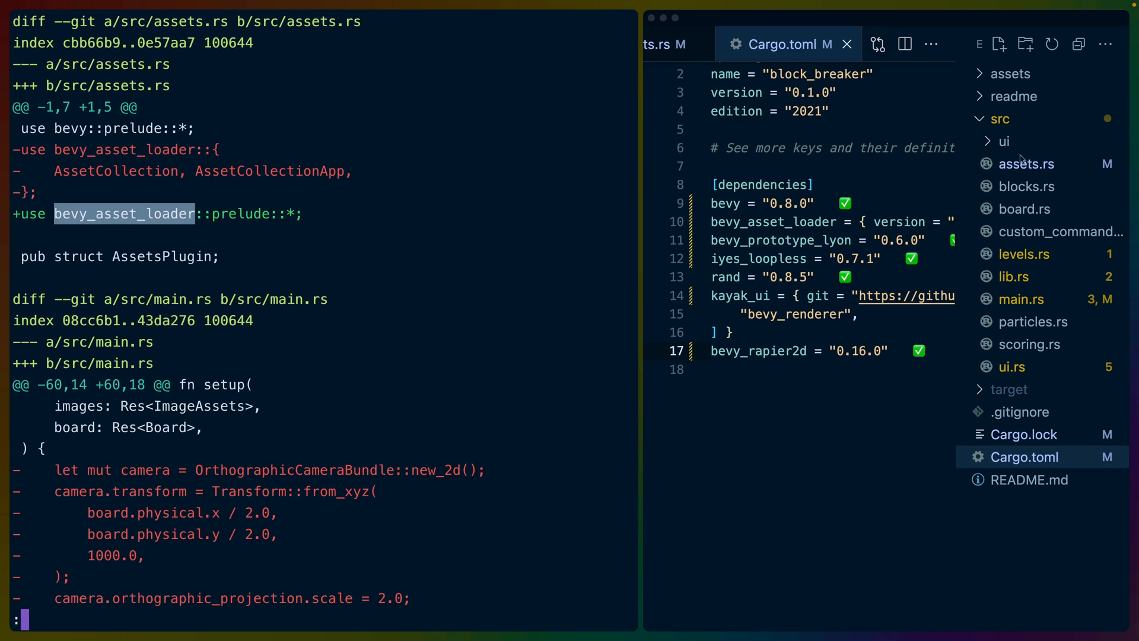
{"action": "left_click", "coordinate": [1026, 164]}
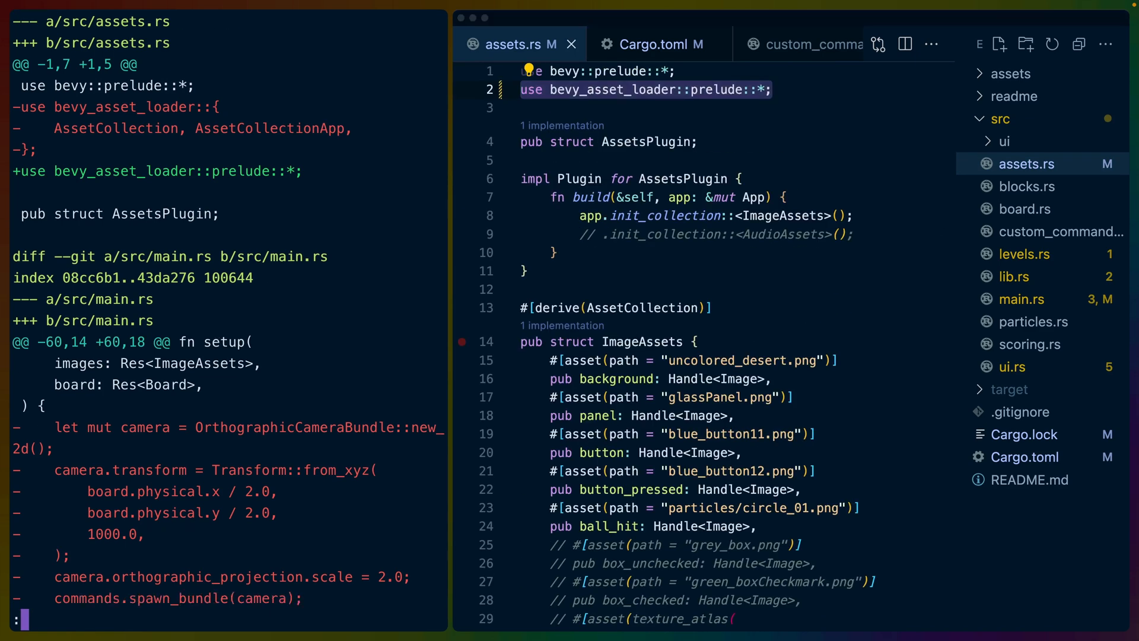
Compare main.rs's setup function with the diff, checking the new Camera2dBundle camera code against assets.rs.
{"action": "scroll", "scroll_direction": "down", "scroll_amount": 3}
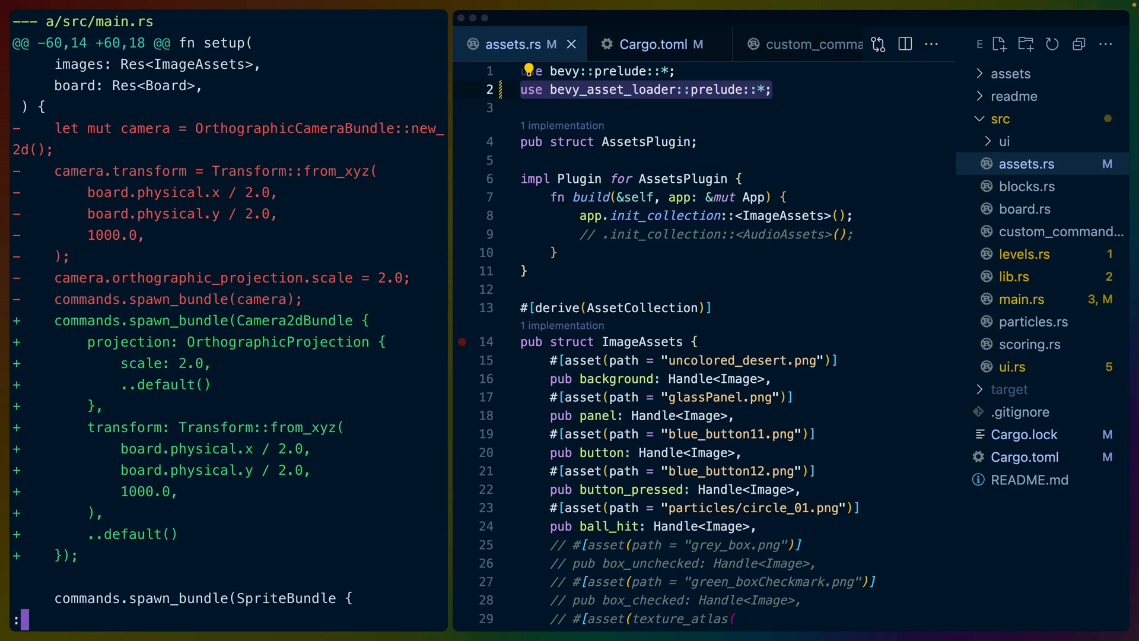
{"action": "left_click", "coordinate": [1020, 299]}
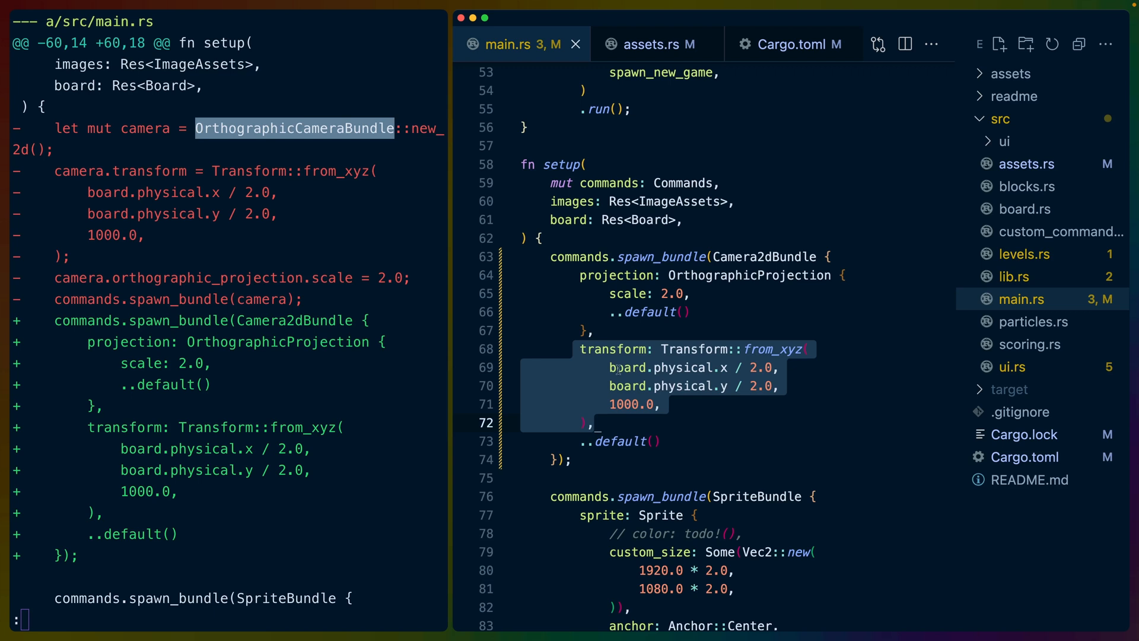
{"action": "mouse_move", "coordinate": [206, 487]}
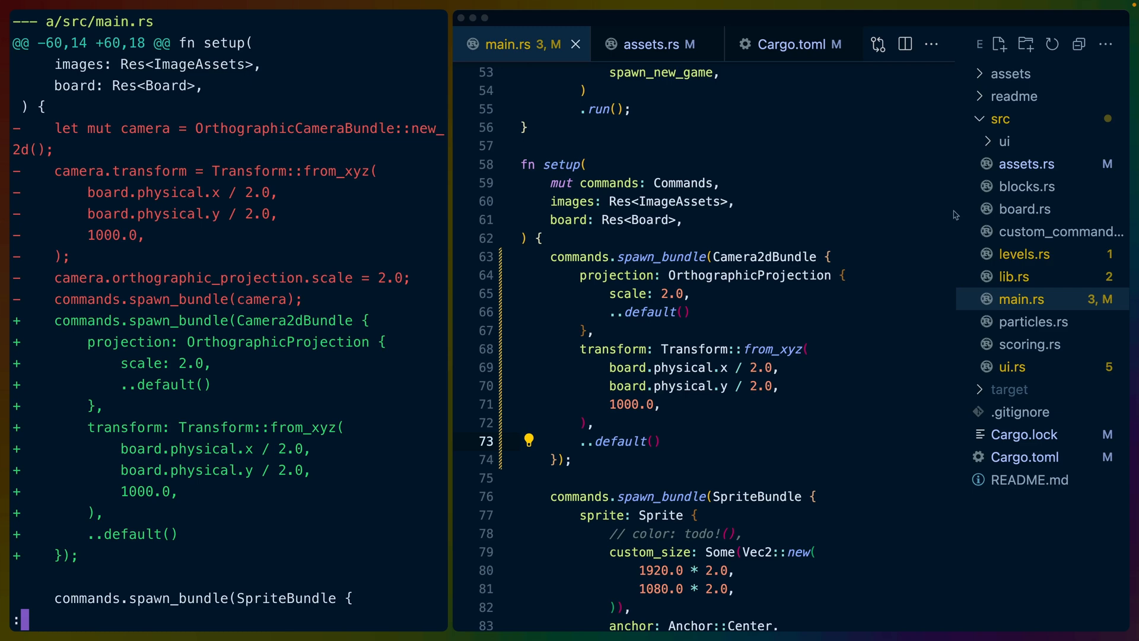
{"action": "left_click", "coordinate": [653, 45]}
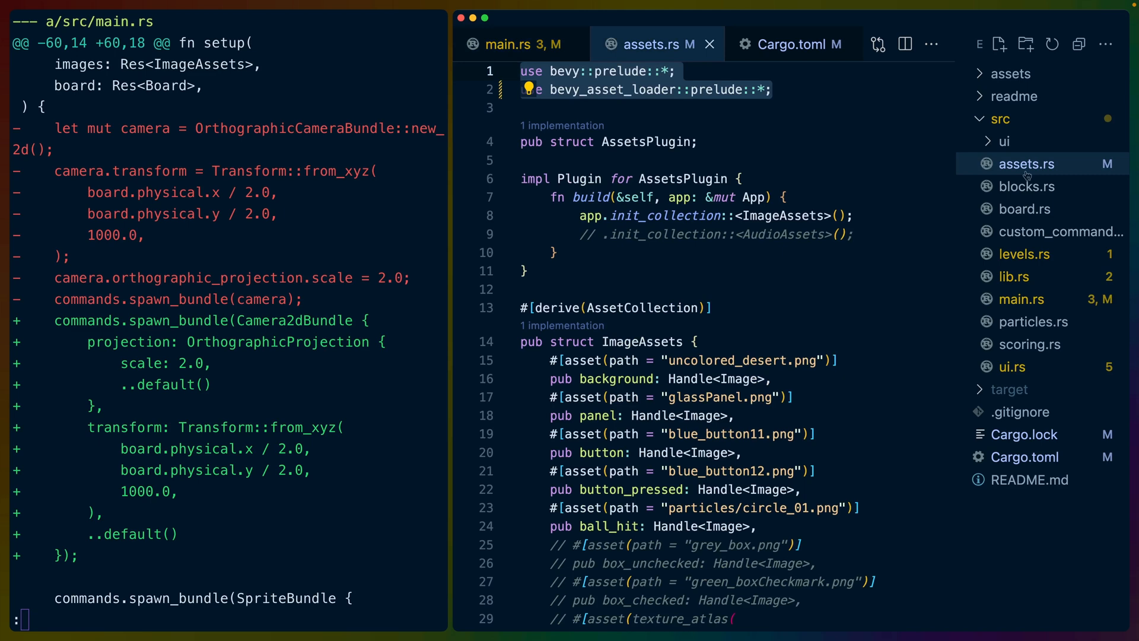
{"action": "left_click", "coordinate": [520, 45]}
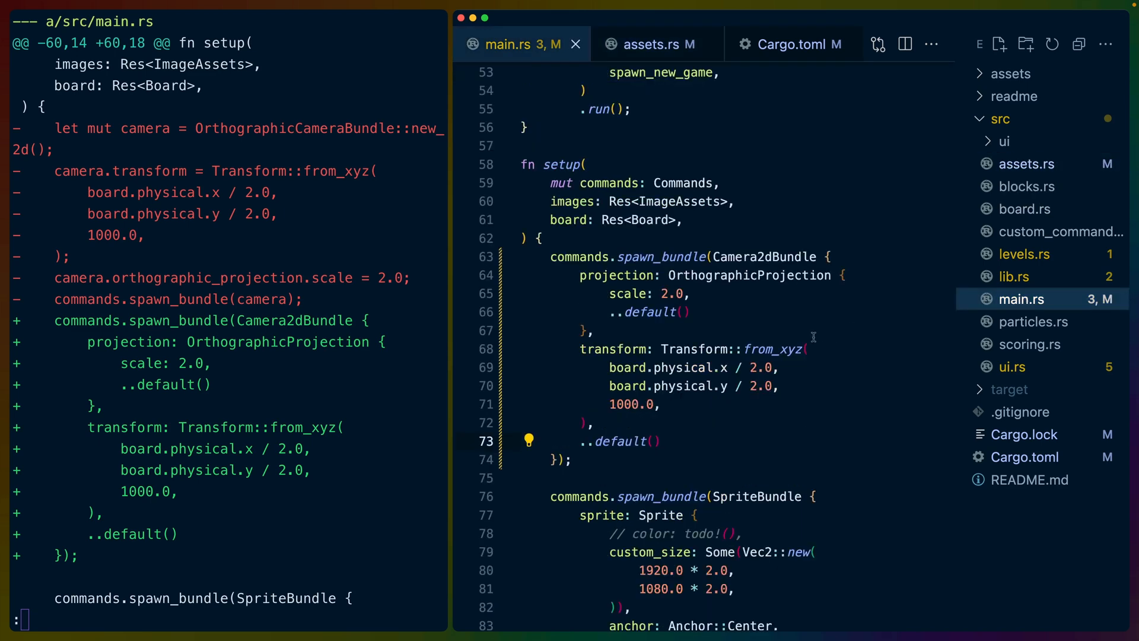
{"action": "left_click_drag", "start_coordinate": [579, 274], "coordinate": [659, 441]}
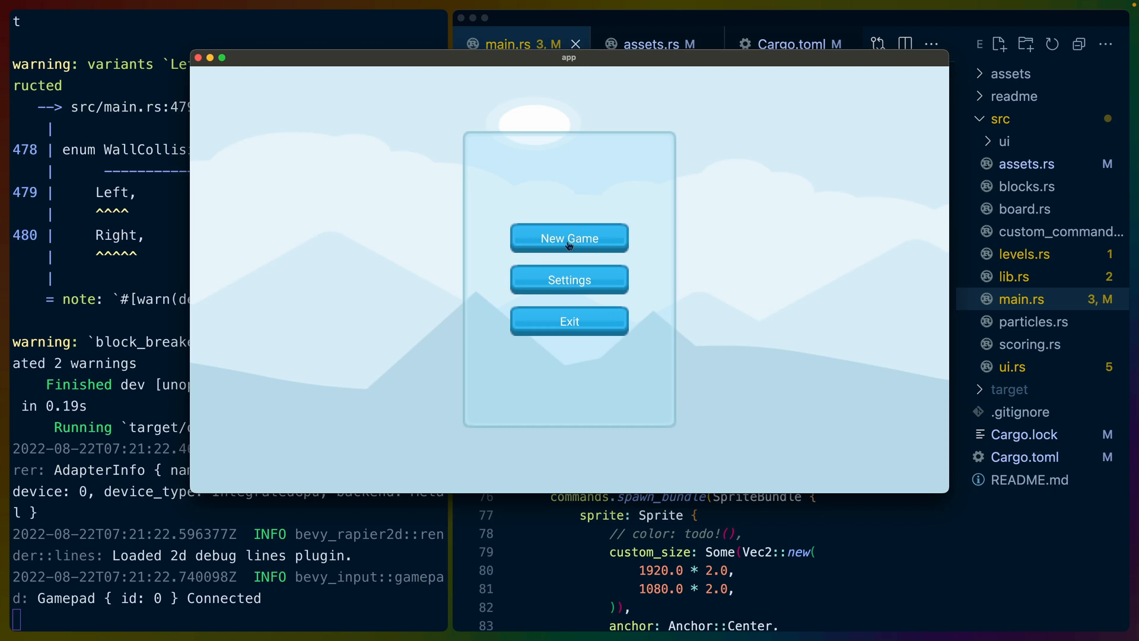
{"action": "mouse_move", "coordinate": [593, 239]}
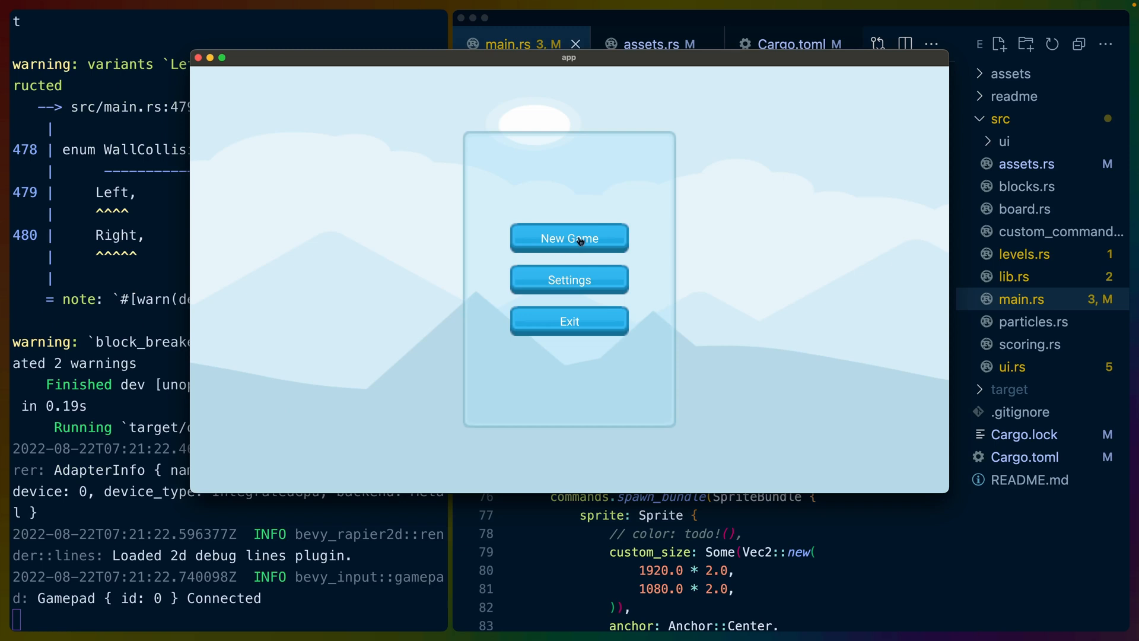
Start a new game in the relaunched Block Breaker window from its main menu.
{"action": "left_click", "coordinate": [570, 237]}
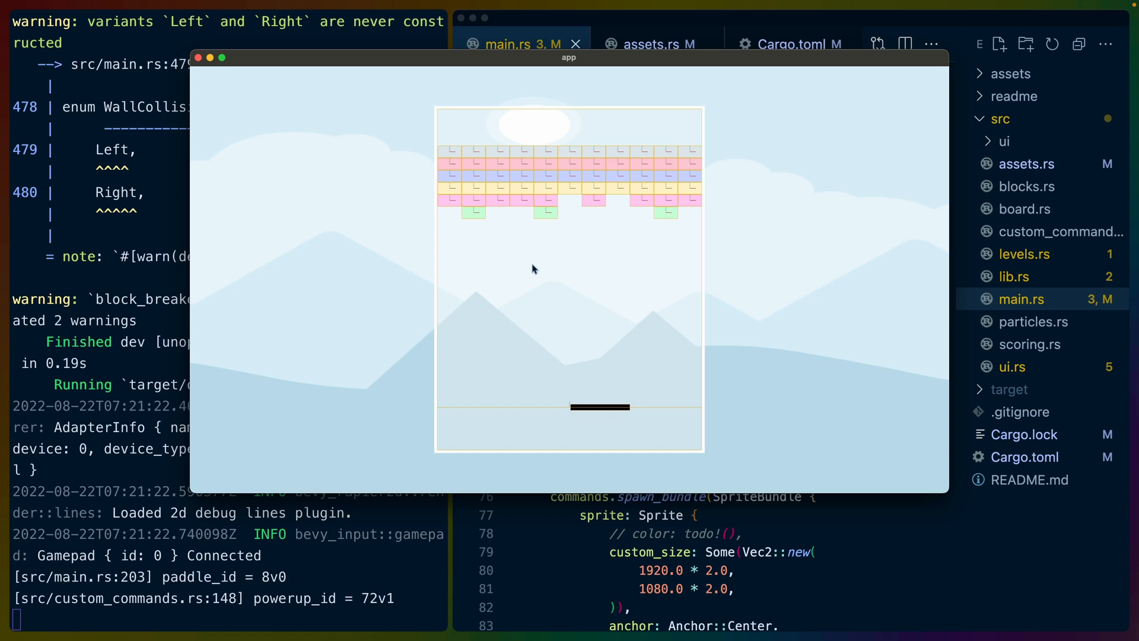
{"action": "mouse_move", "coordinate": [566, 253]}
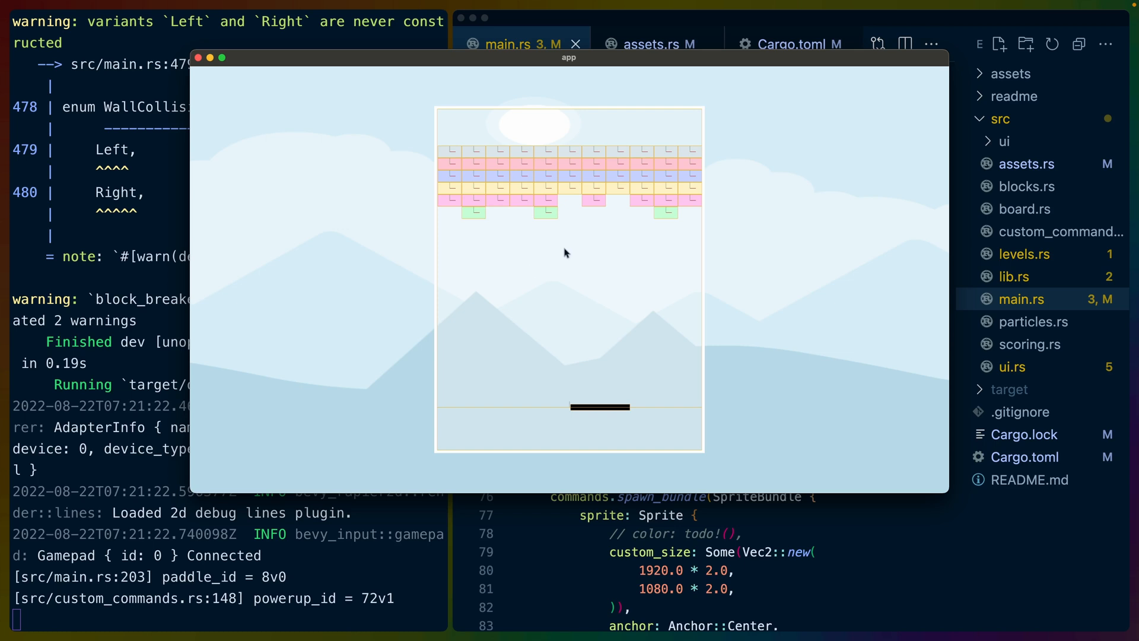
{"action": "mouse_move", "coordinate": [578, 291]}
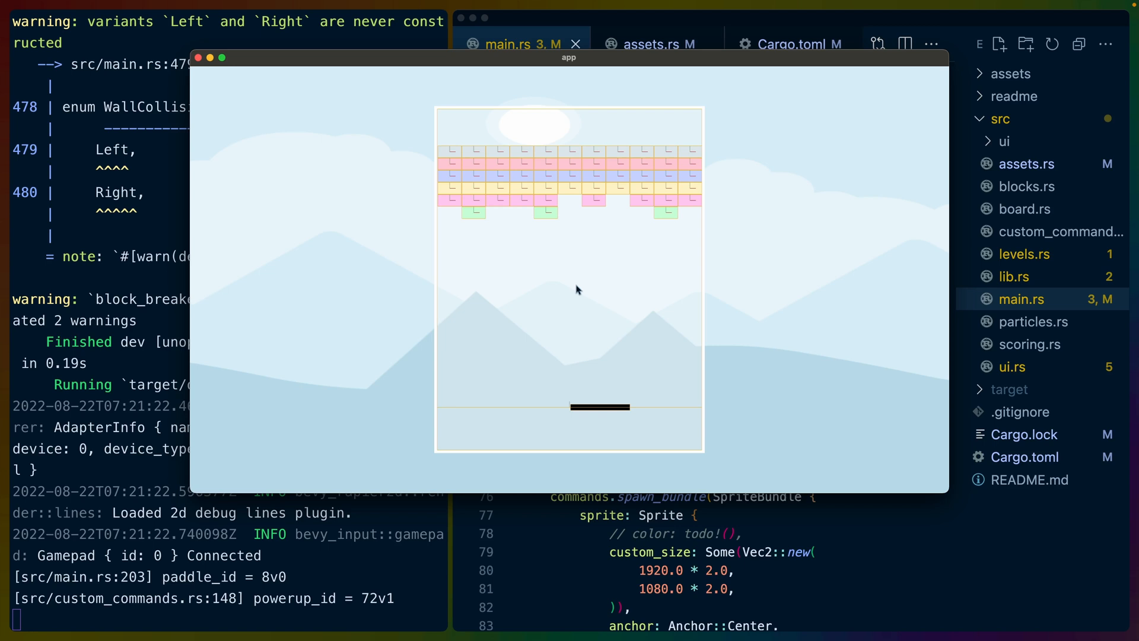
{"action": "mouse_move", "coordinate": [575, 285]}
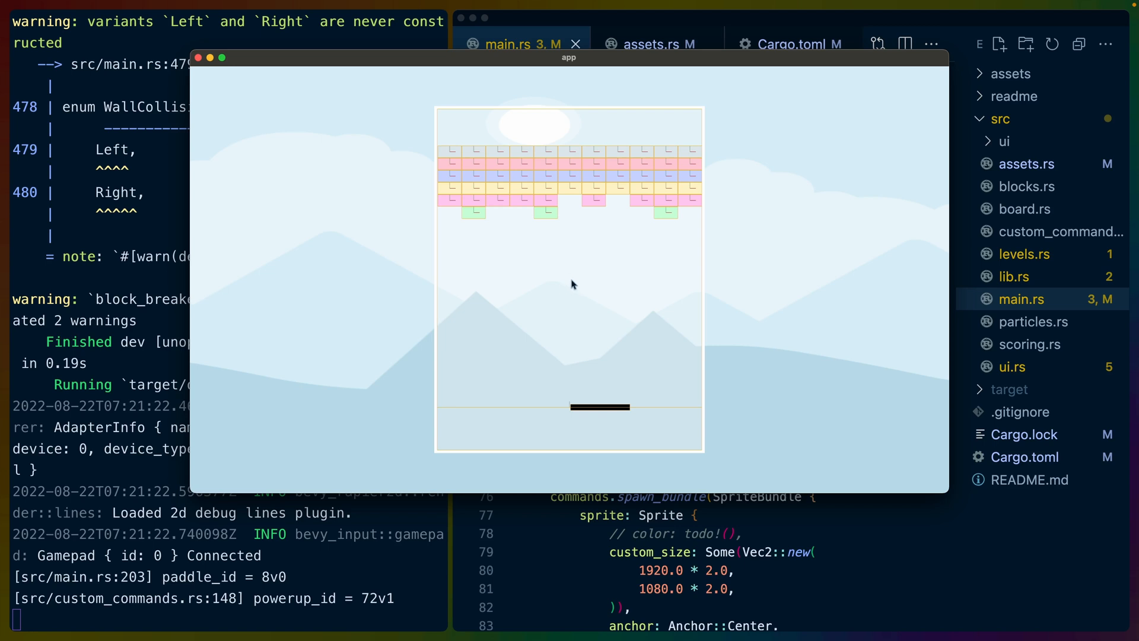
{"action": "mouse_move", "coordinate": [534, 300]}
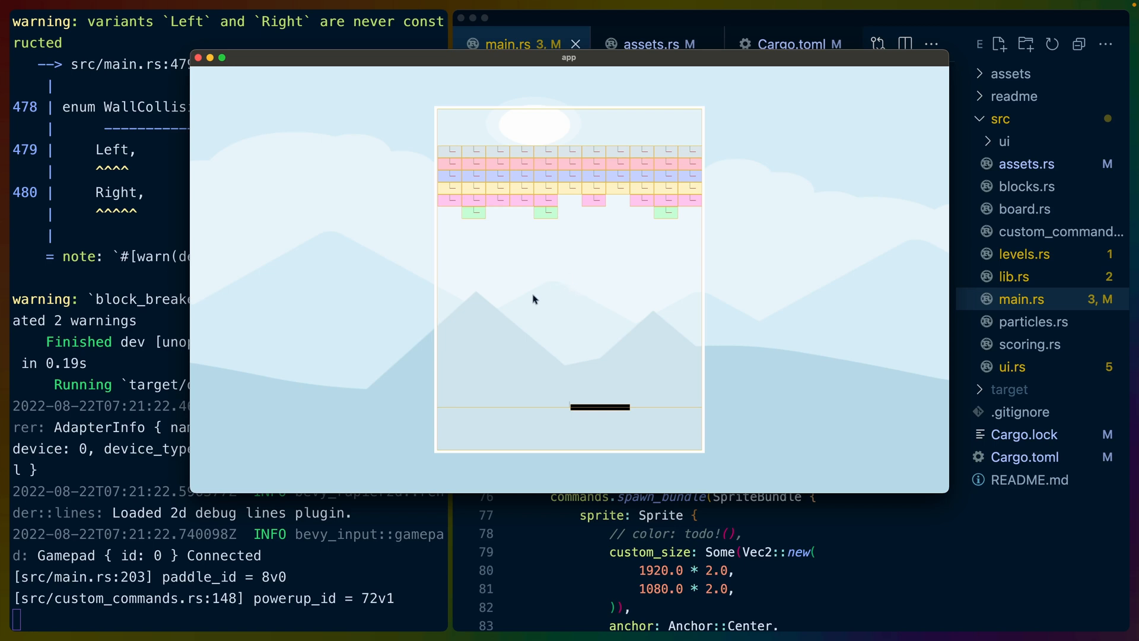